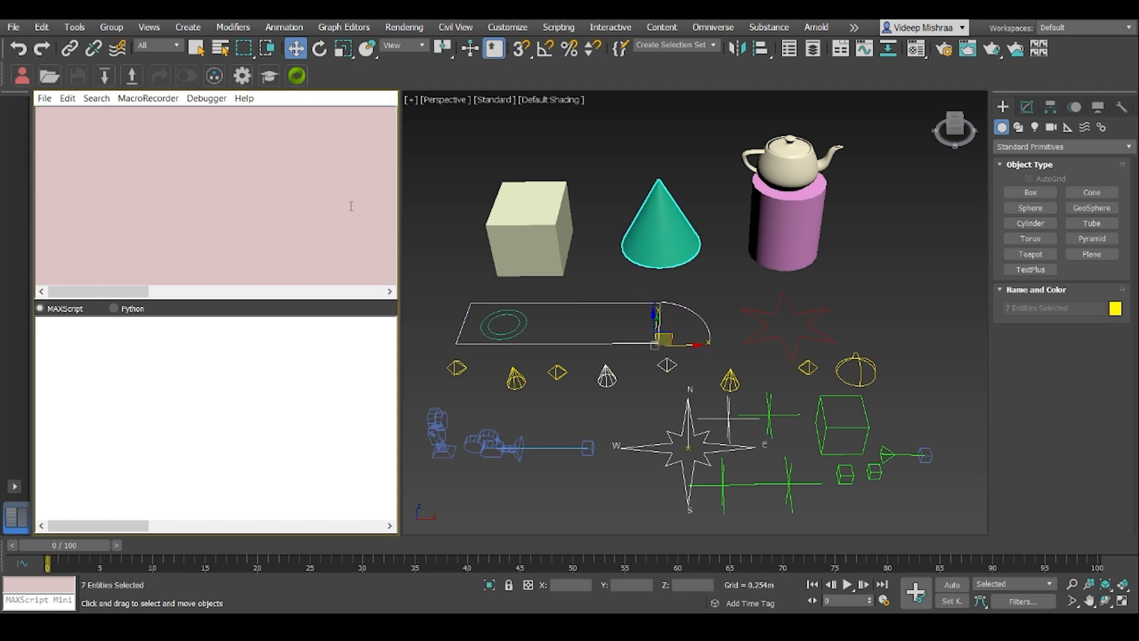
Deselect two scene objects so five of the seven remain selected.
{"action": "left_click", "coordinate": [629, 167]}
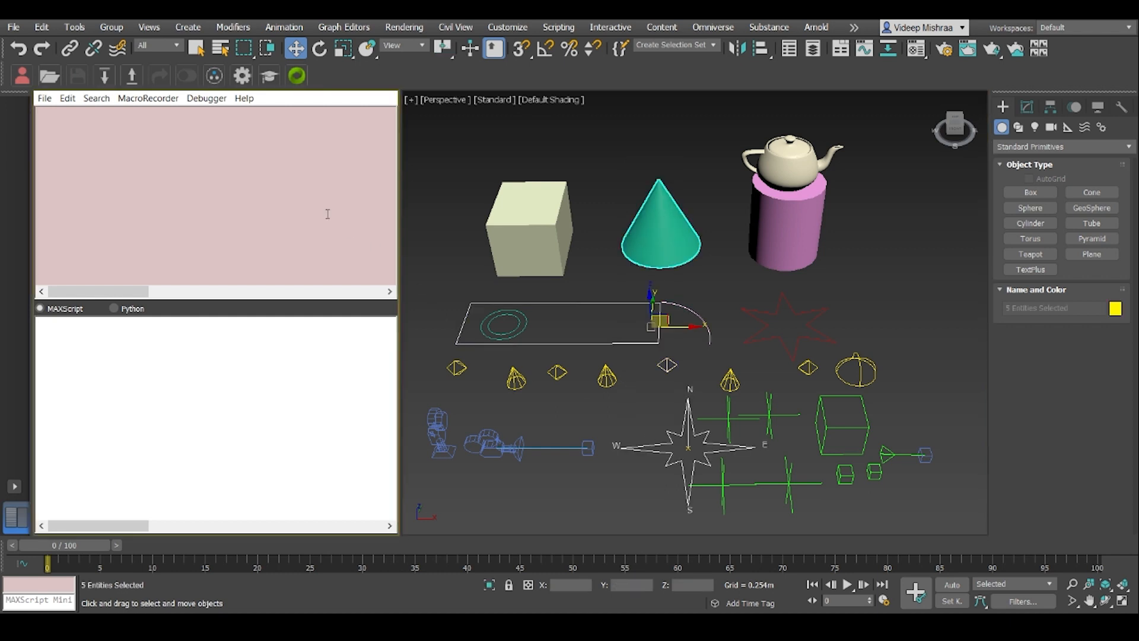
Evaluate $, selection, classof $, $.count and $[2] for the five objects, then $ with nothing selected returning undefined.
{"action": "type", "text": "$"}
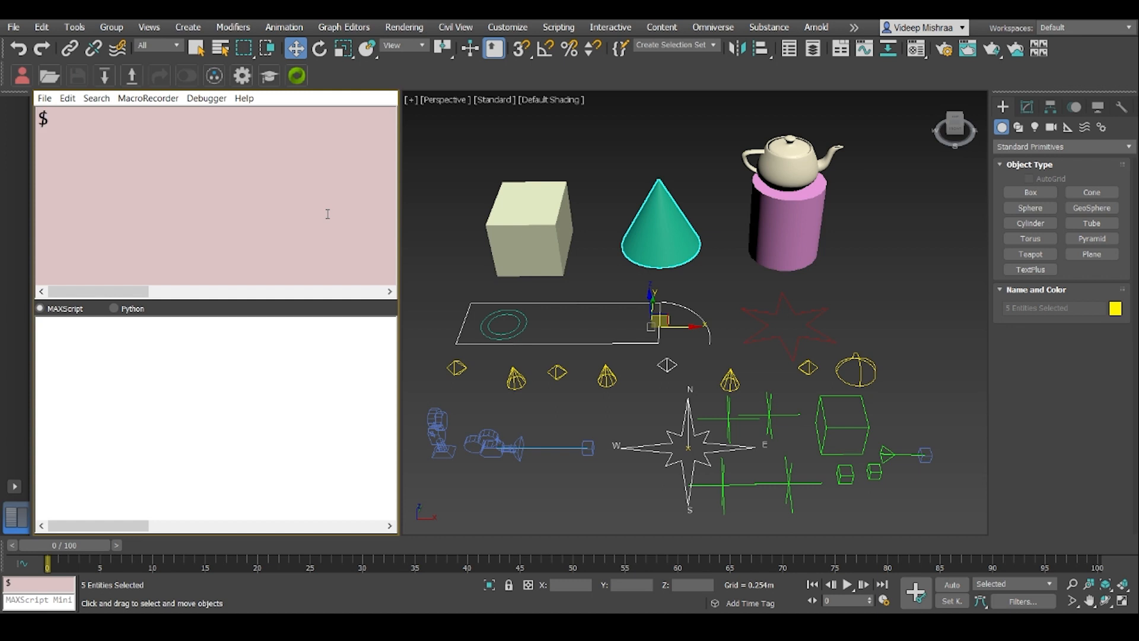
{"action": "type", "text": "$selection"}
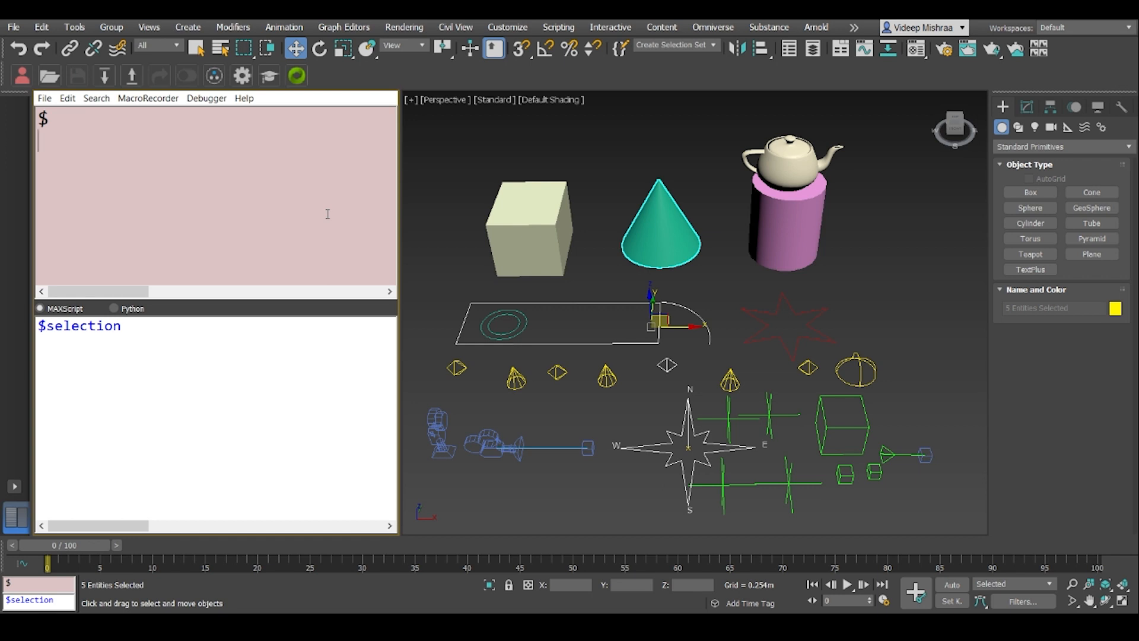
{"action": "type", "text": "selection"}
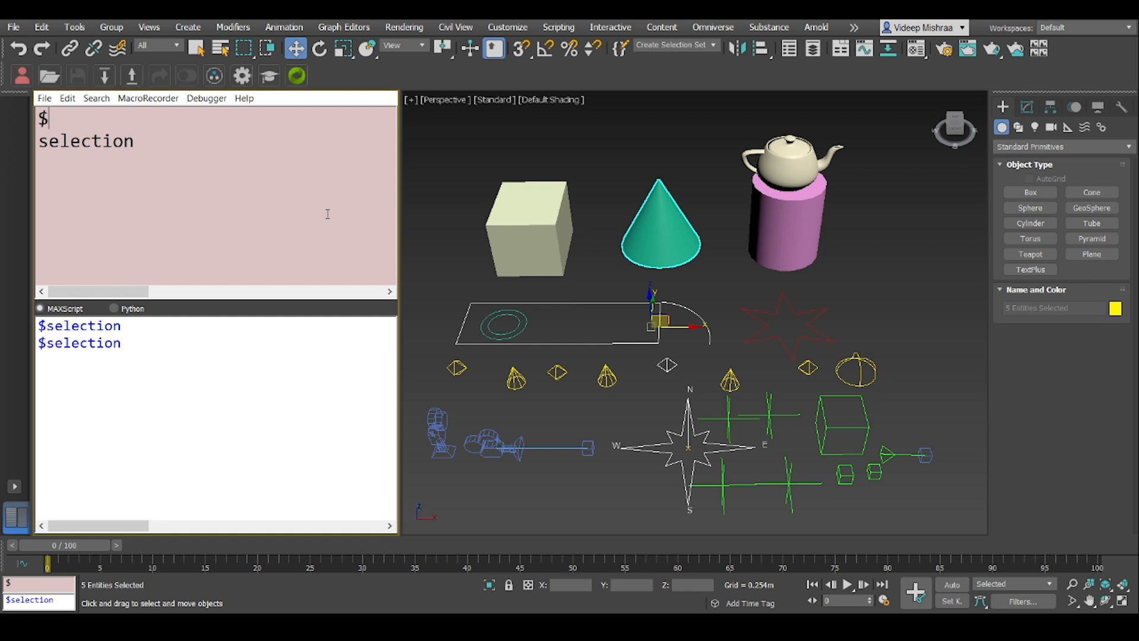
{"action": "type", "text": "classof"}
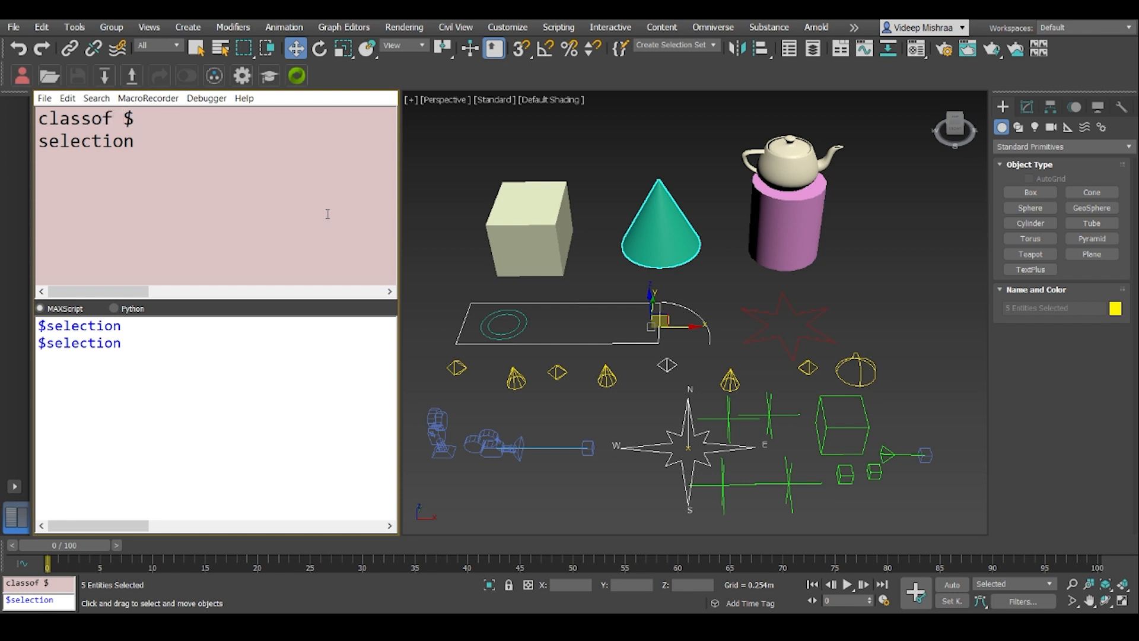
{"action": "key", "text": "Enter"}
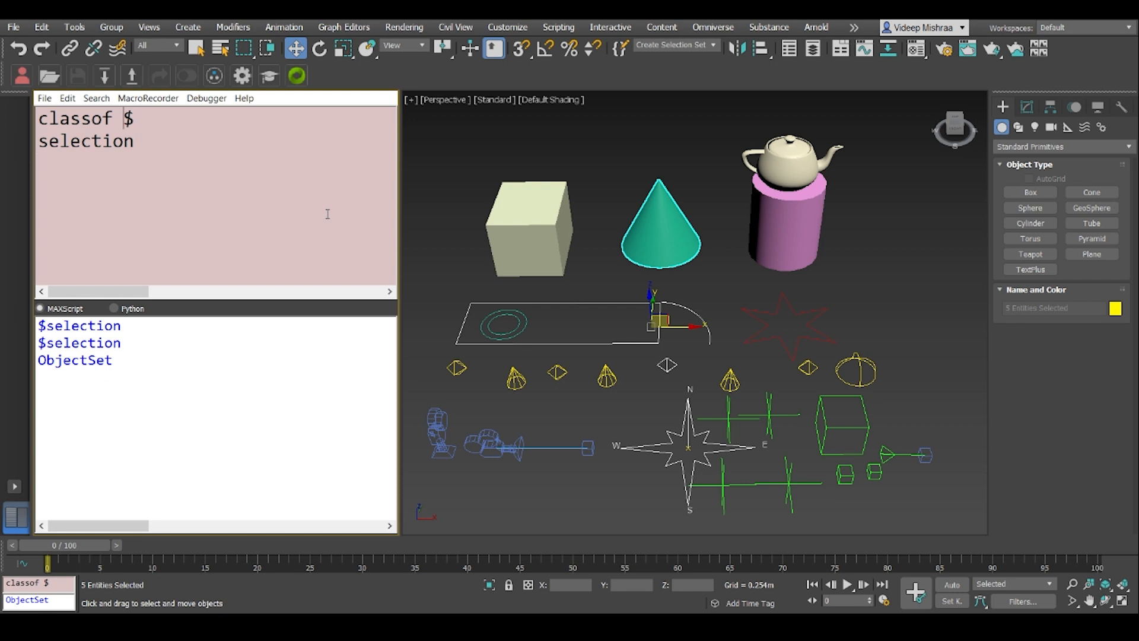
{"action": "key", "text": "BackSpace"}
{"action": "type", "text": "$[2"}
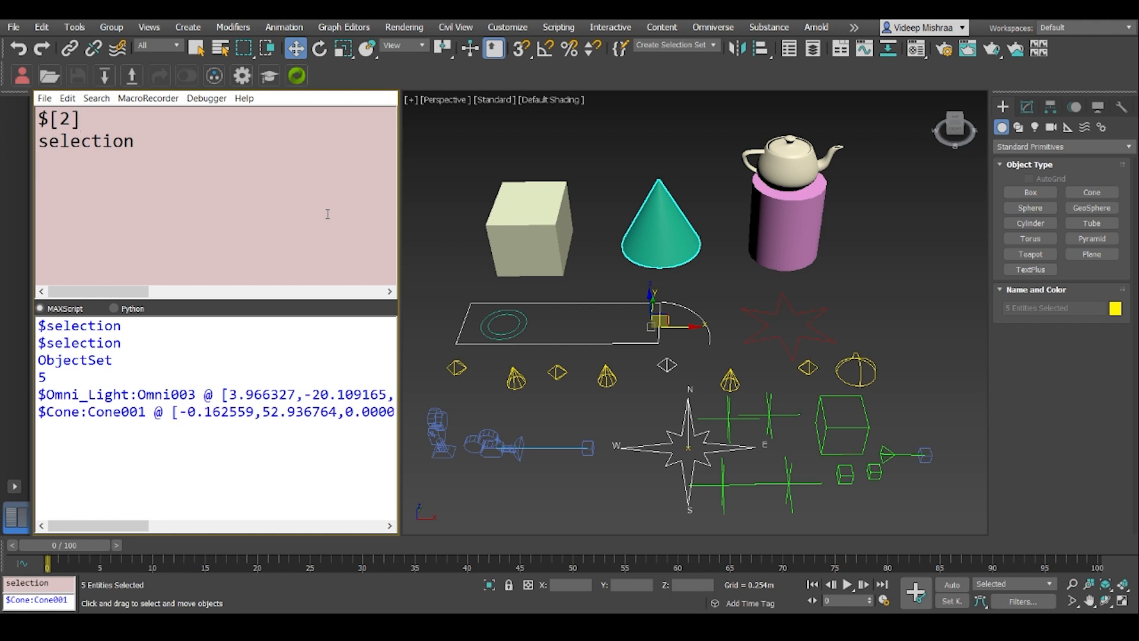
{"action": "type", "text": "print $"}
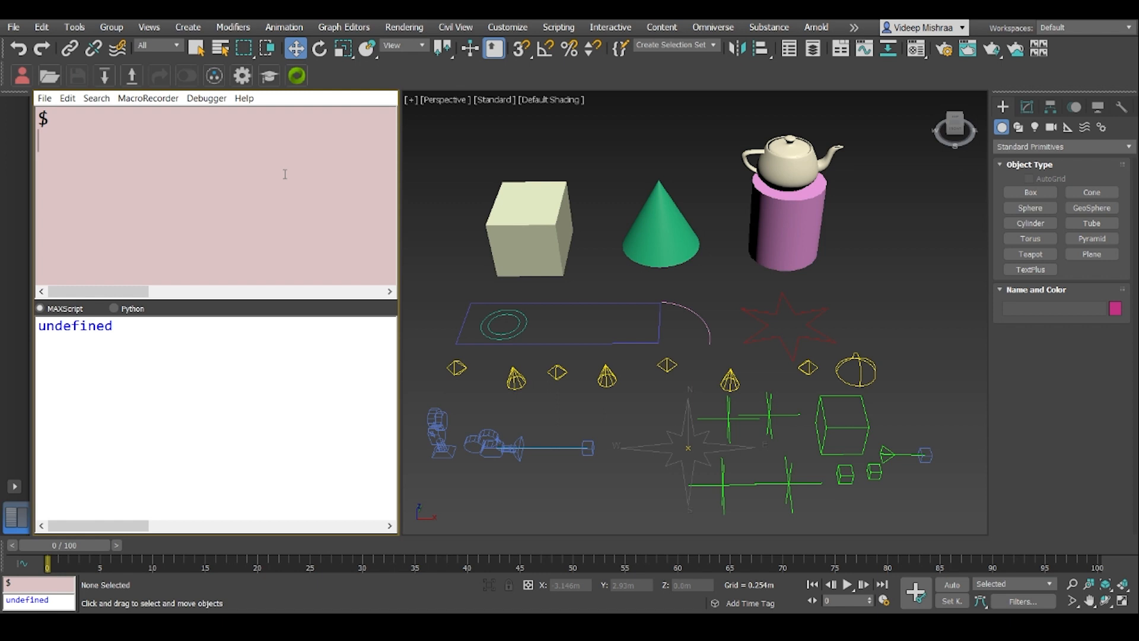
Evaluate selection, classof $ (UndefinedClass), classof selection, selection.count (0) and the erroring $.count.
{"action": "type", "text": "selection"}
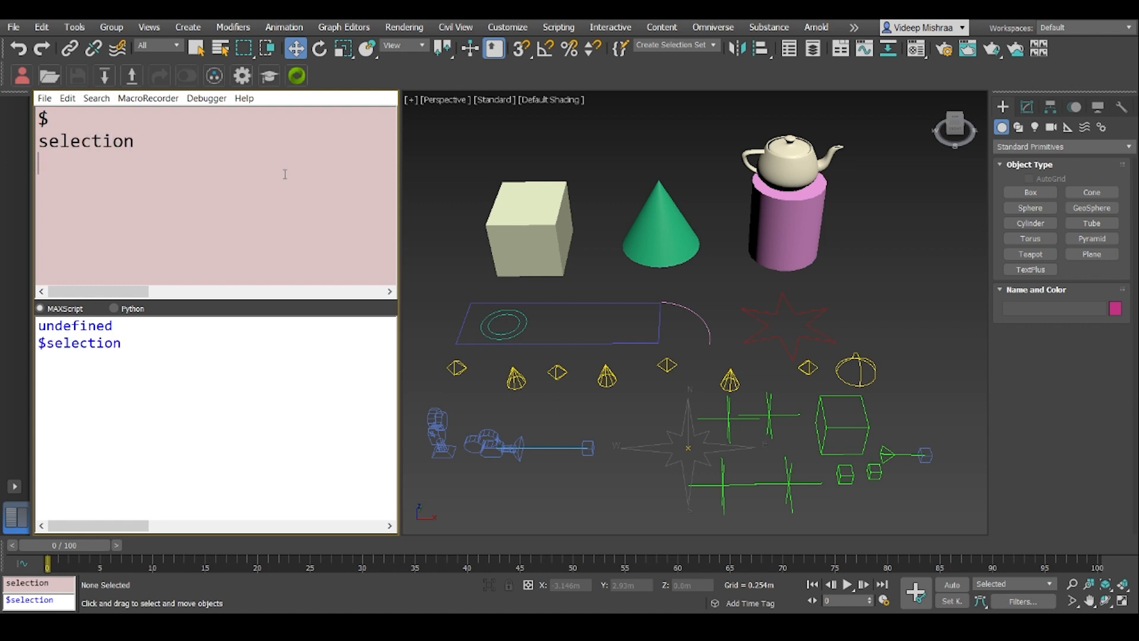
{"action": "type", "text": "classof"}
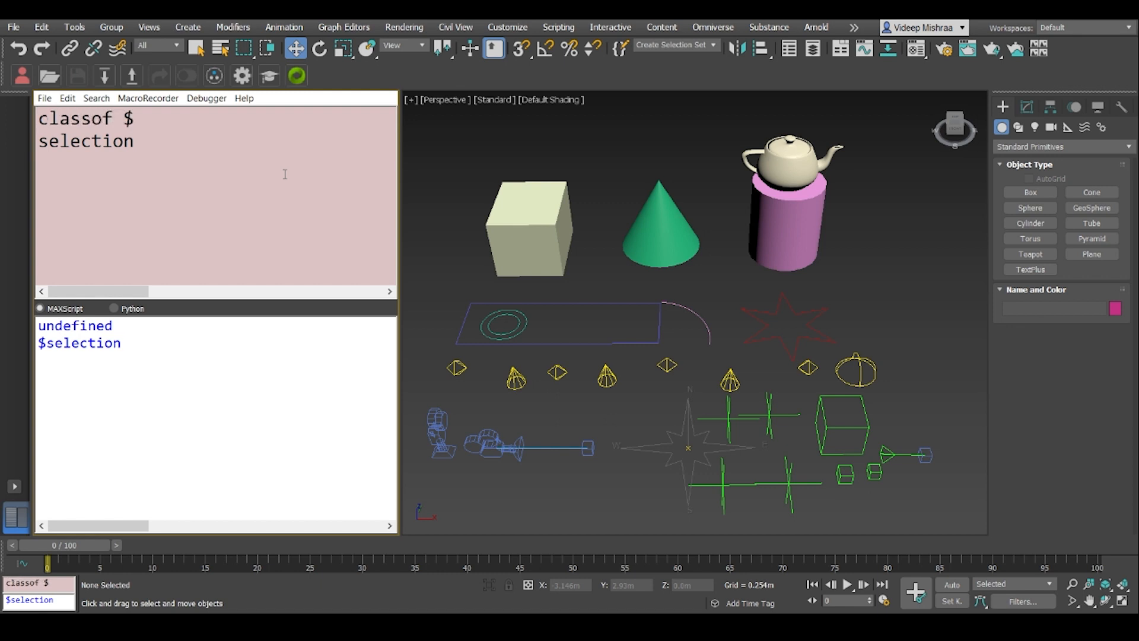
{"action": "key", "text": "Enter"}
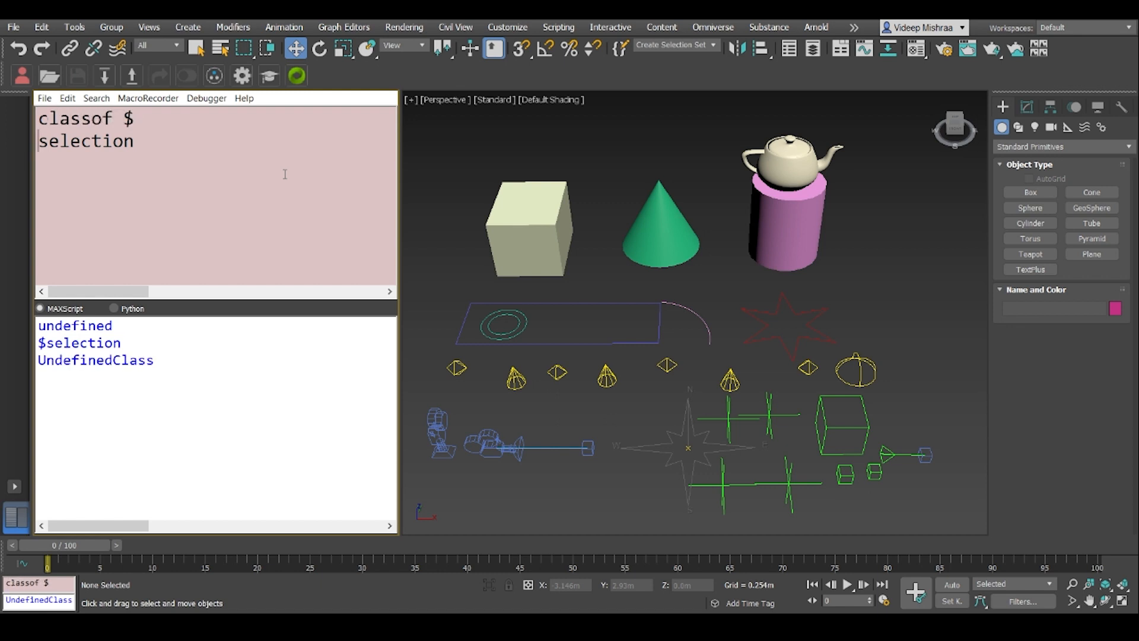
{"action": "type", "text": "classof"}
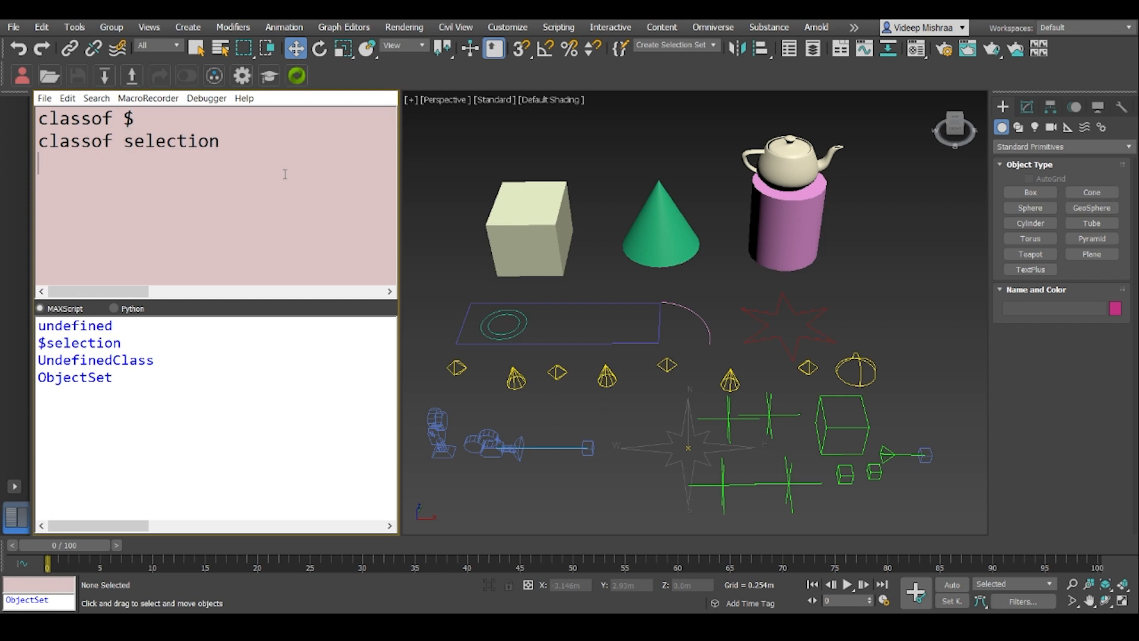
{"action": "type", "text": "selection.count"}
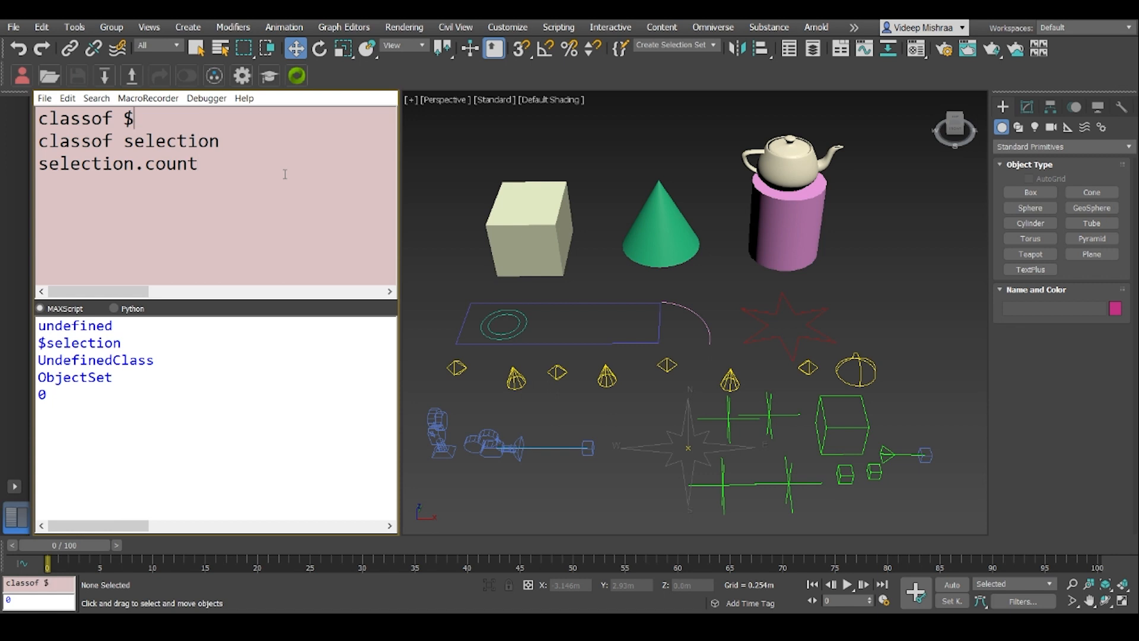
{"action": "key", "text": "Enter"}
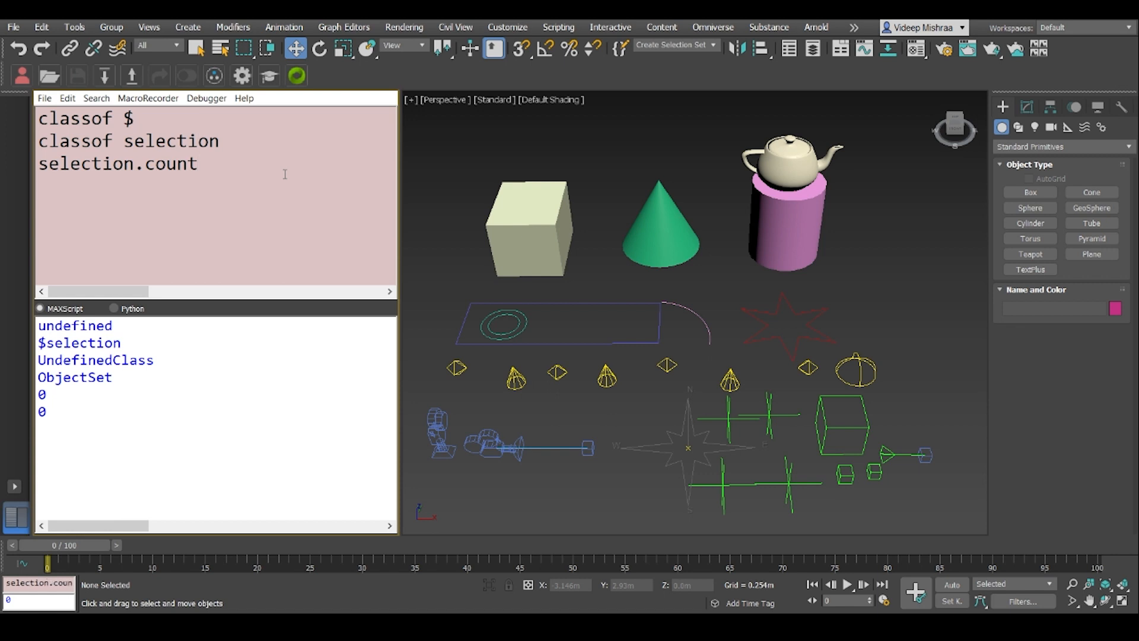
{"action": "type", "text": "$.count"}
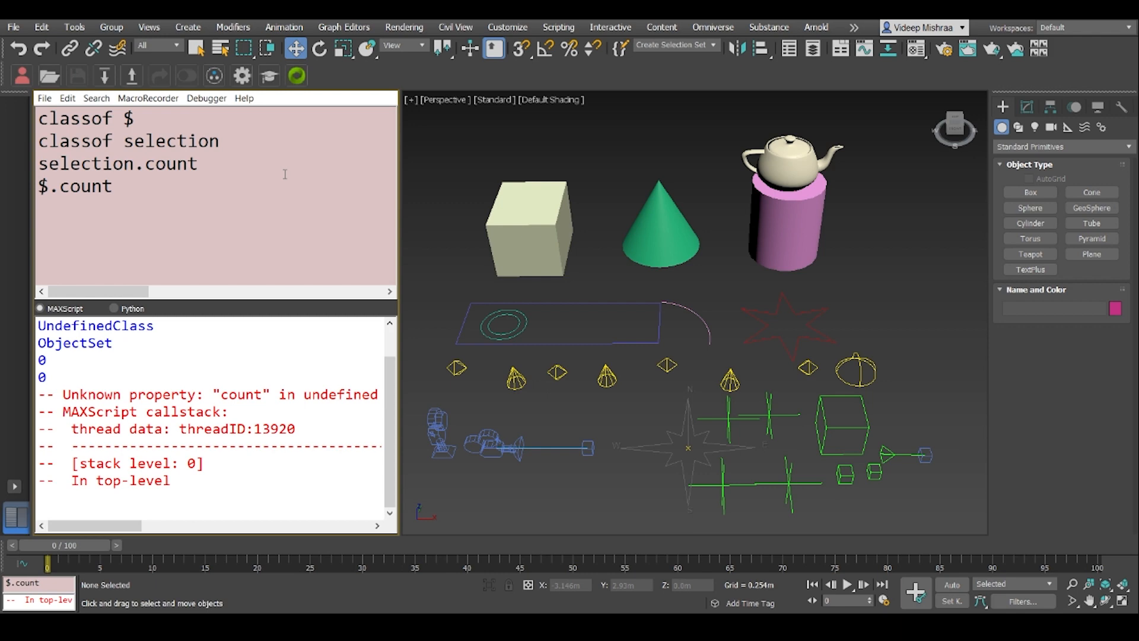
{"action": "mouse_move", "coordinate": [254, 325]}
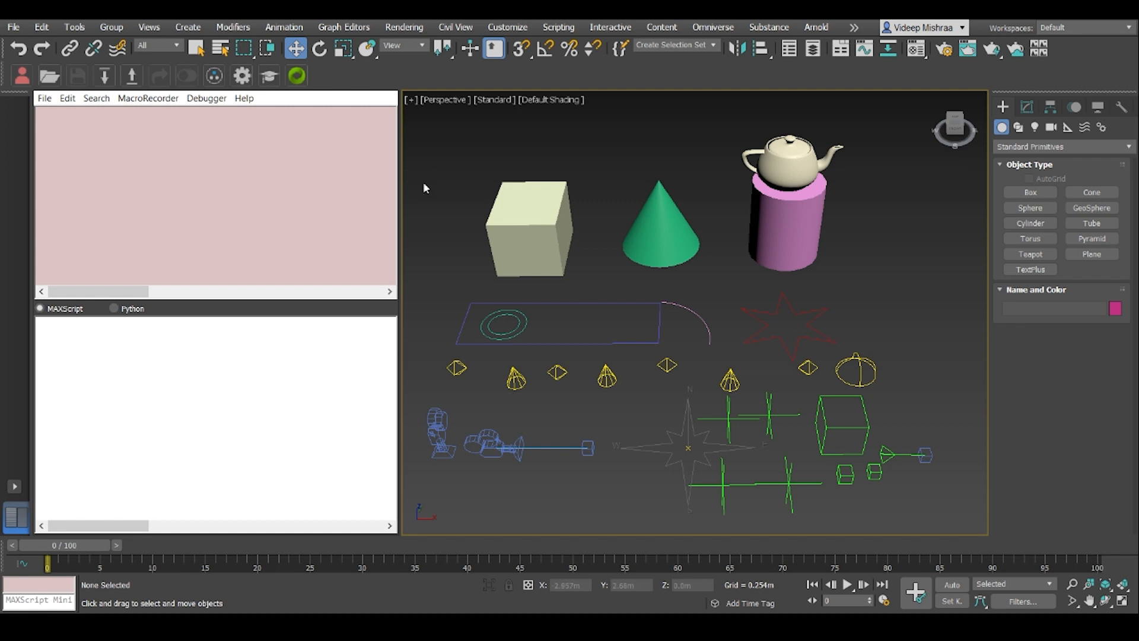
Select Fspot002 and evaluate $, selection and selection[1], each returning $Free_Spot:Fspot002.
{"action": "left_click", "coordinate": [607, 376]}
{"action": "type", "text": "$"}
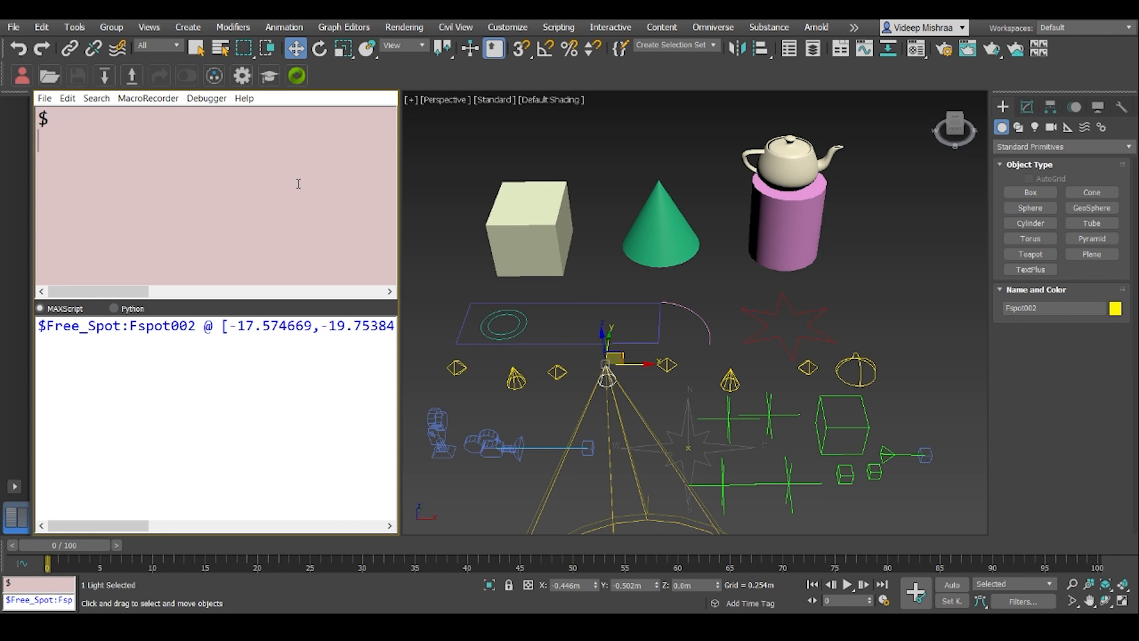
{"action": "type", "text": "selection"}
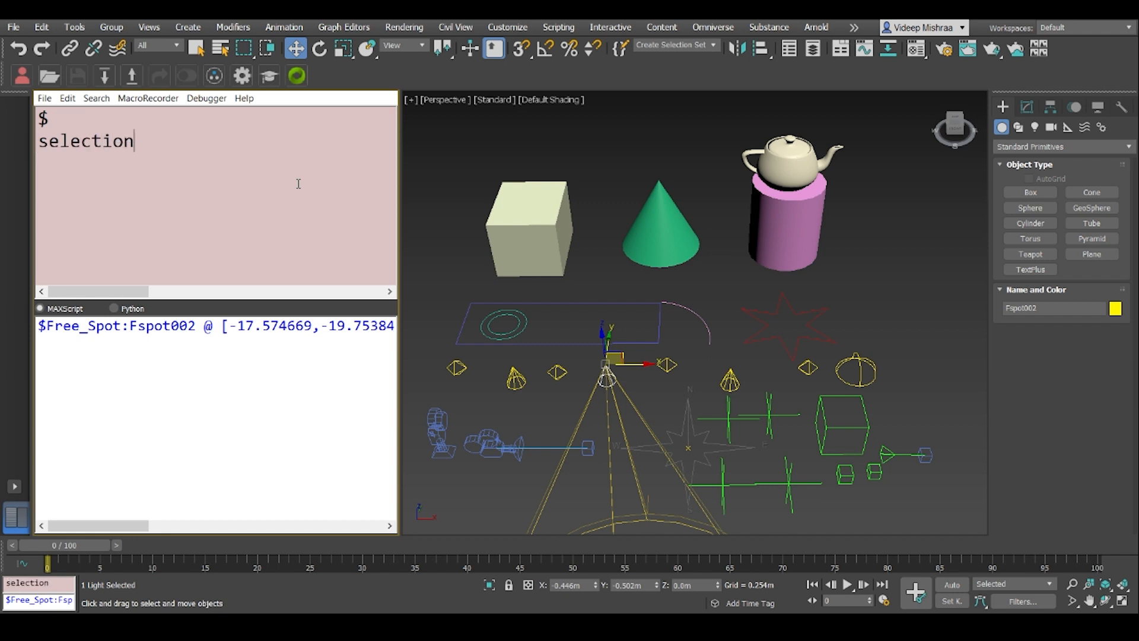
{"action": "key", "text": "Enter"}
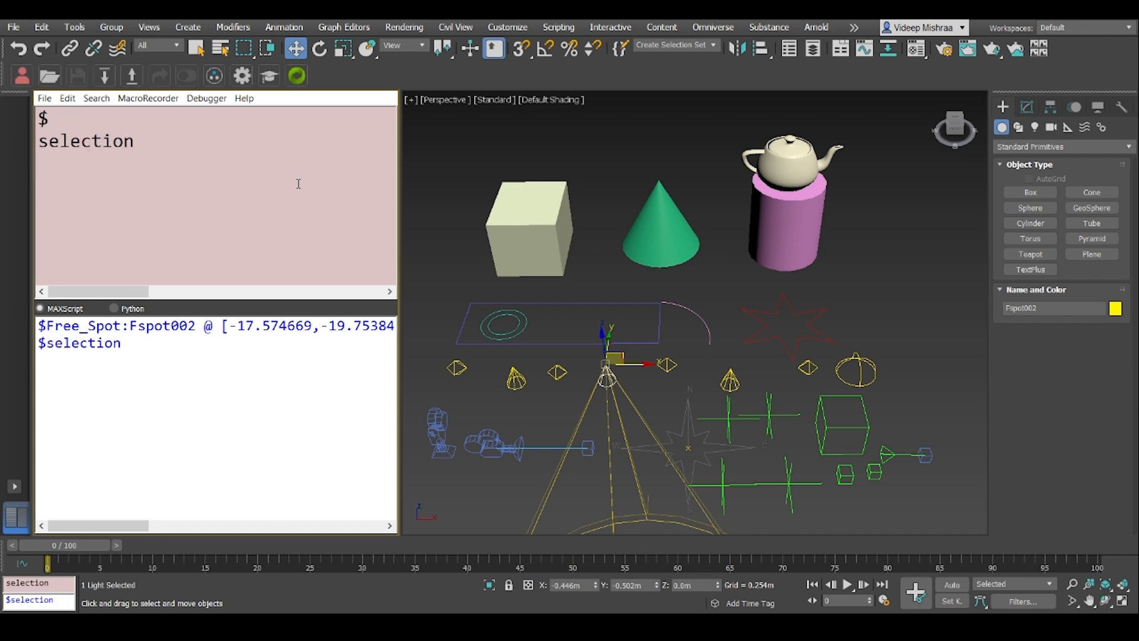
{"action": "type", "text": "[1]"}
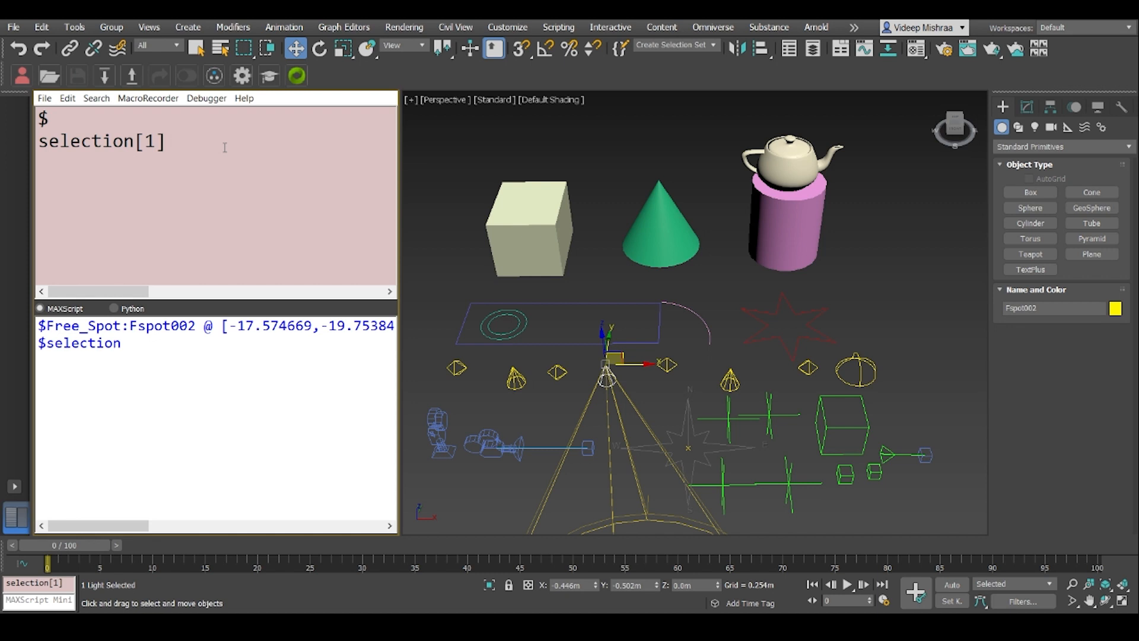
{"action": "left_click", "coordinate": [166, 141]}
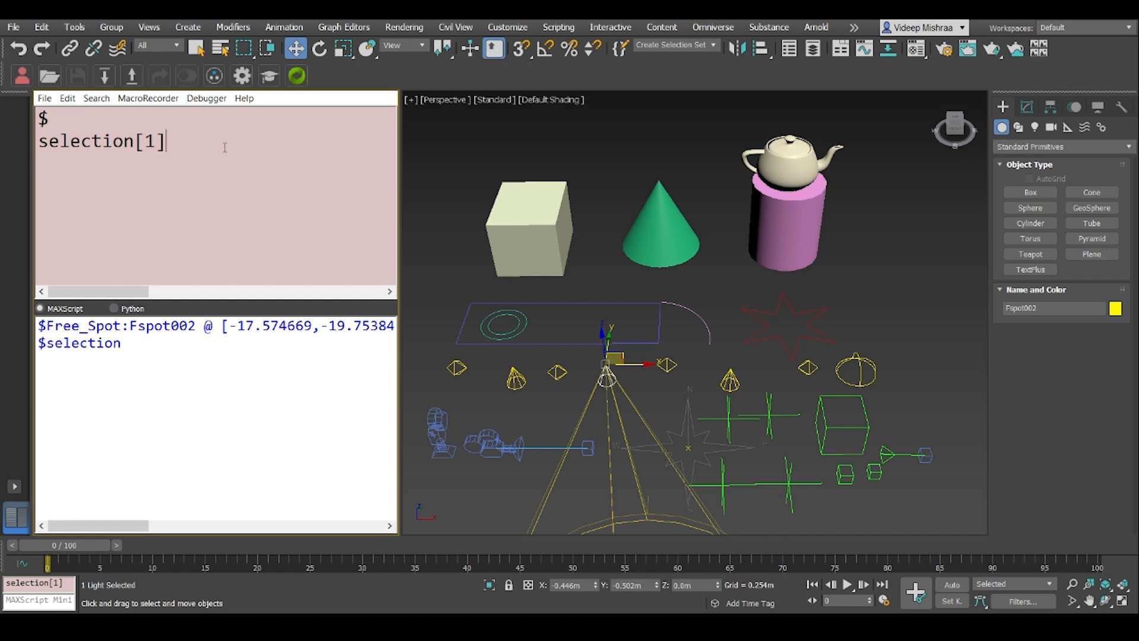
{"action": "key", "text": "Enter"}
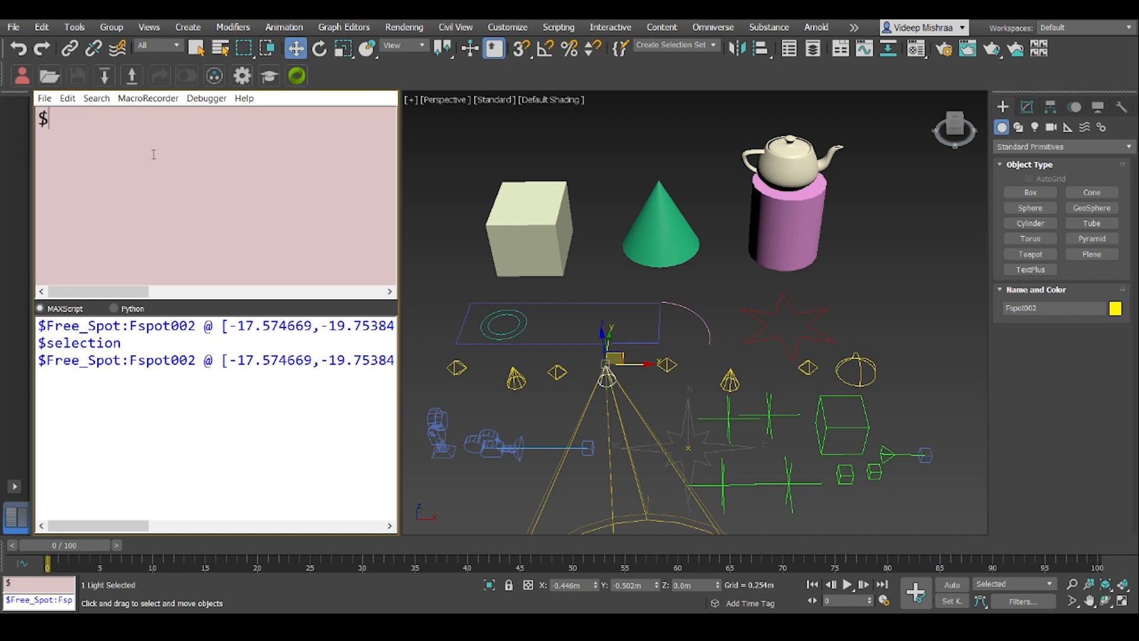
Evaluate $[1] returning SubAnim:Visibility, then deselect all and clear the Listener.
{"action": "type", "text": "[1]"}
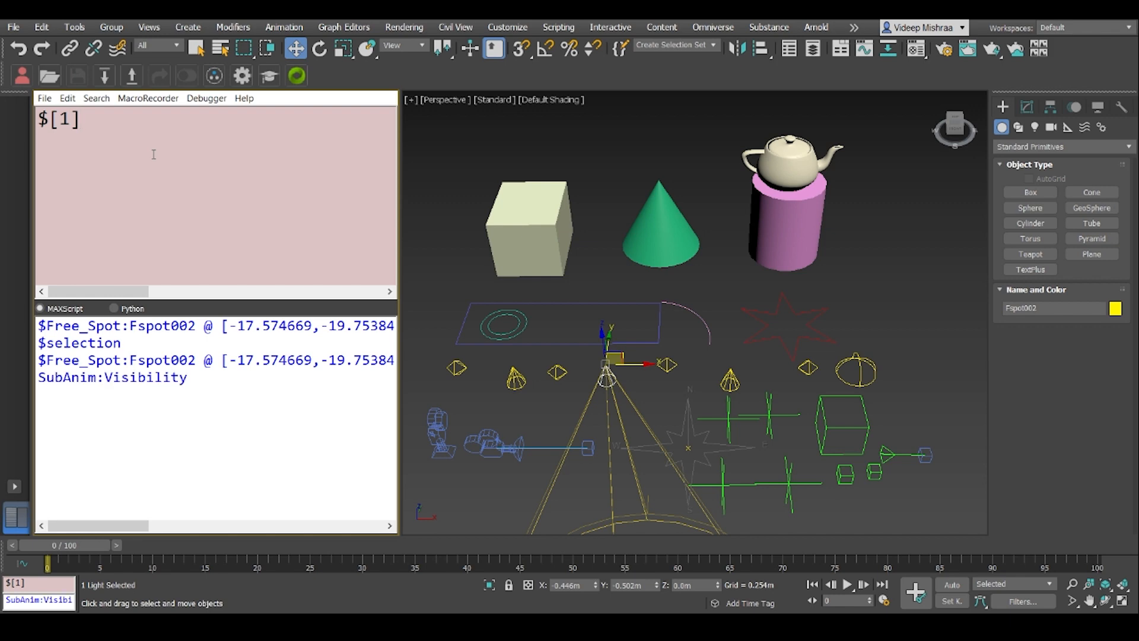
{"action": "type", "text": "seelcti"}
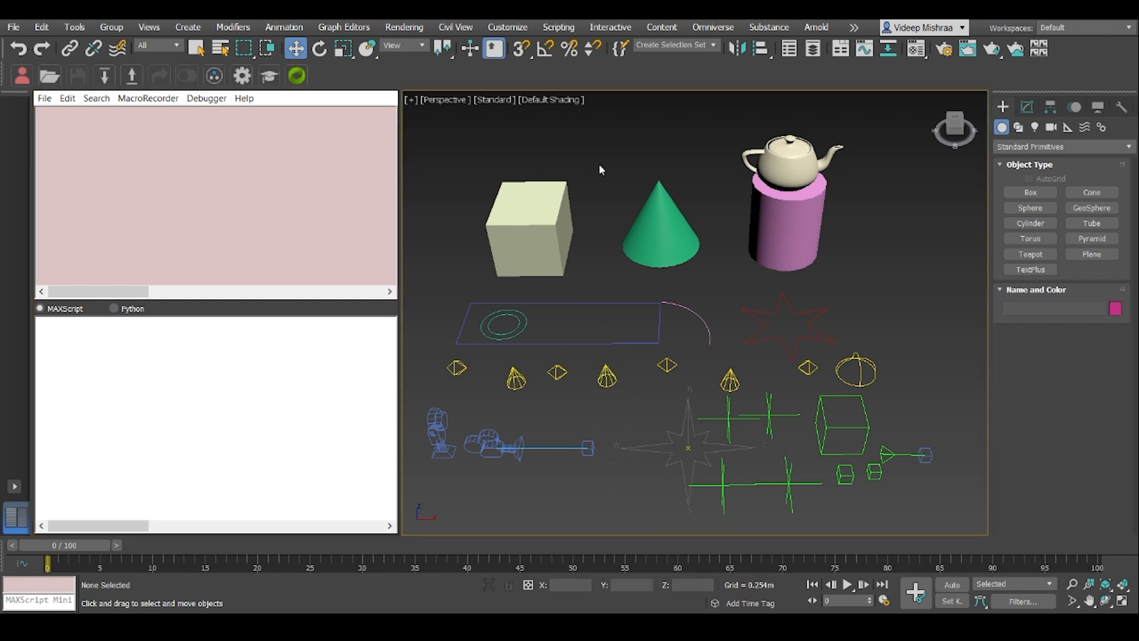
Select Box001, get $.wirecolor as 214 228 153, then deselect and see $.wirecolor error.
{"action": "left_click", "coordinate": [535, 227]}
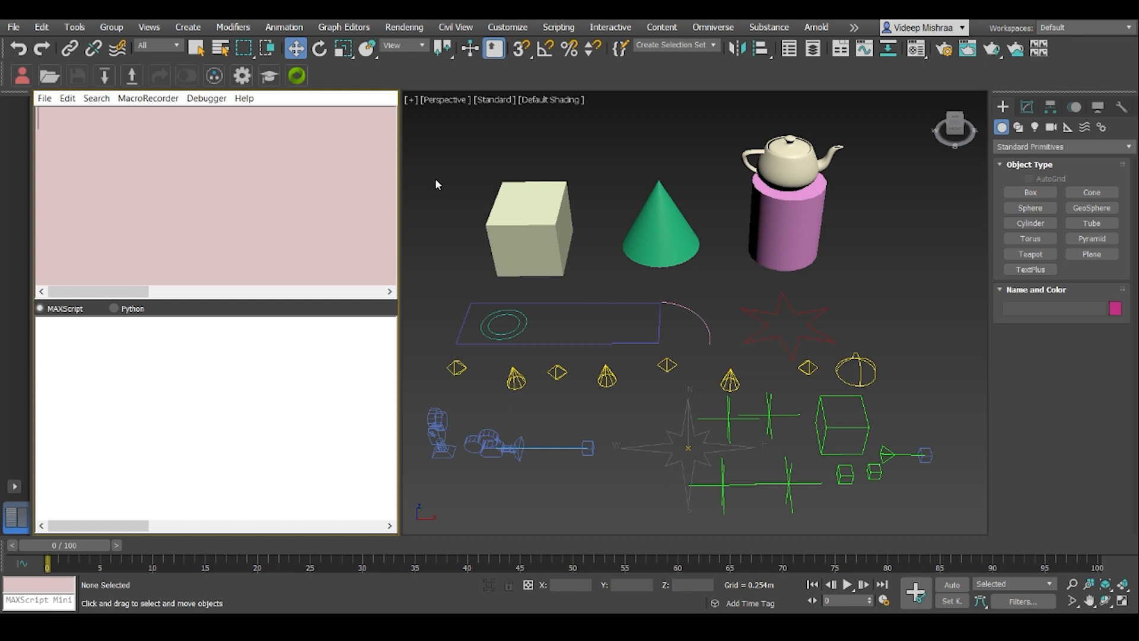
{"action": "left_click", "coordinate": [529, 228]}
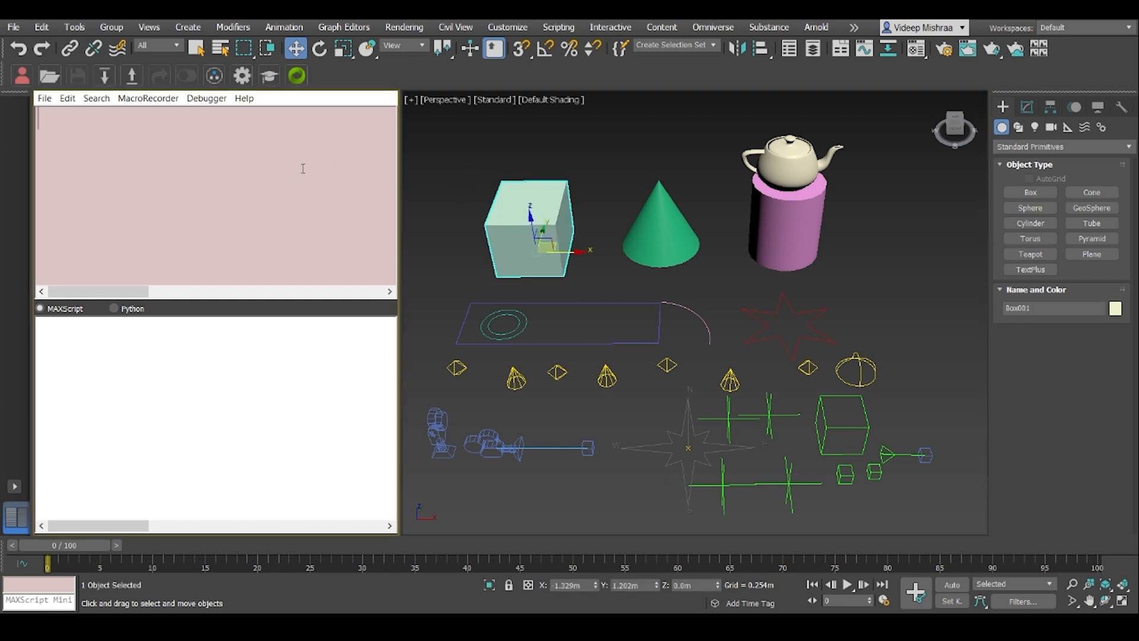
{"action": "type", "text": "$.wirel"}
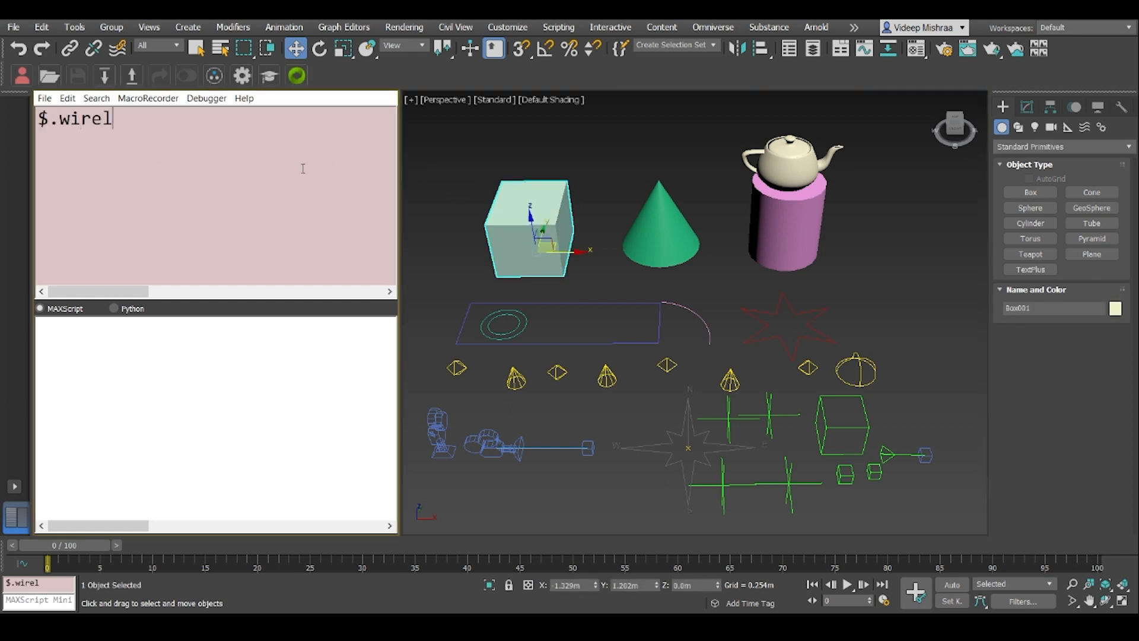
{"action": "type", "text": "color"}
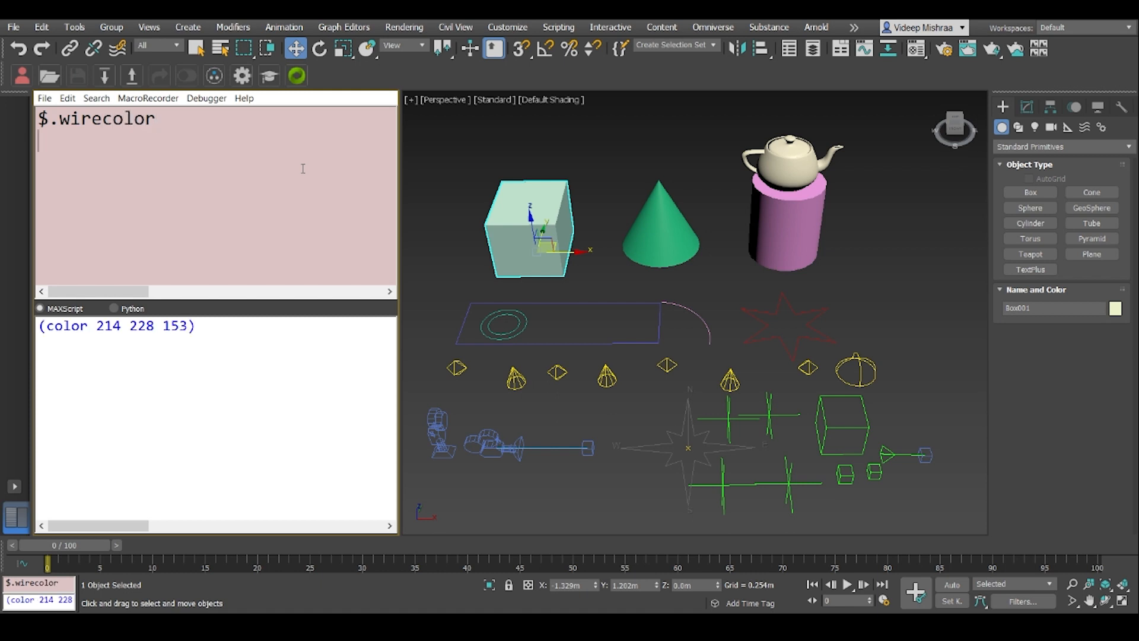
{"action": "mouse_move", "coordinate": [719, 132]}
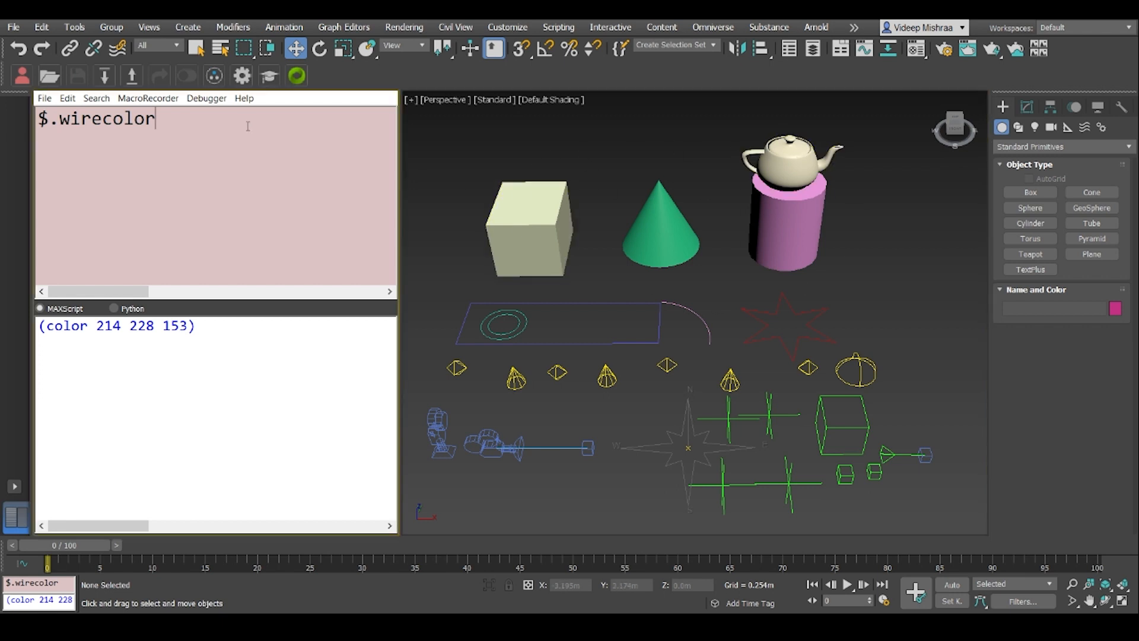
{"action": "key", "text": "Enter"}
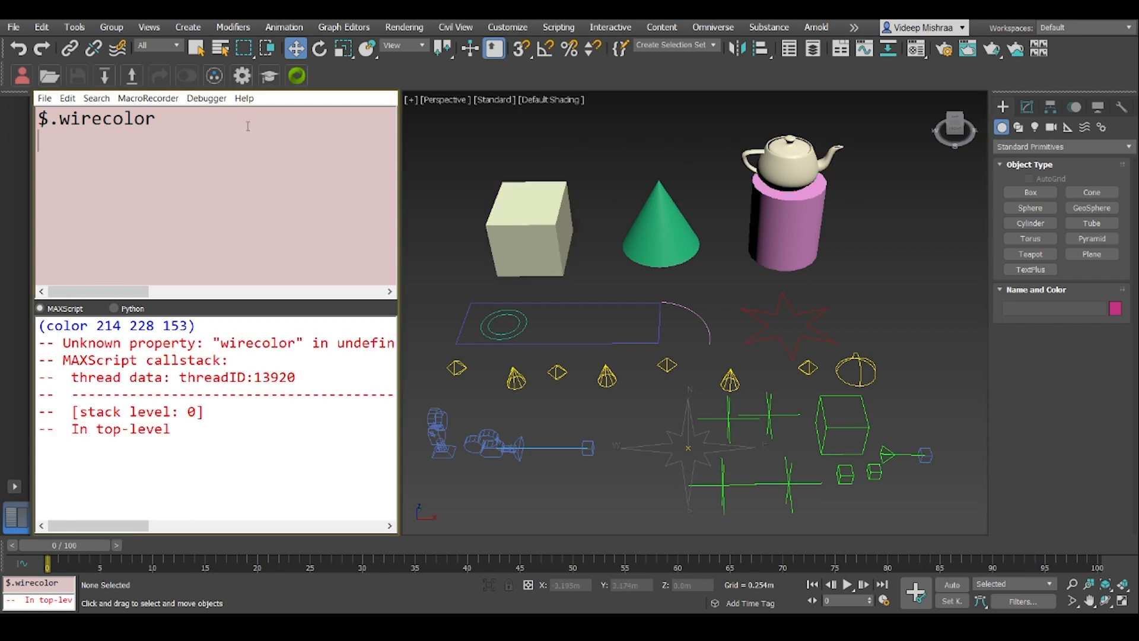